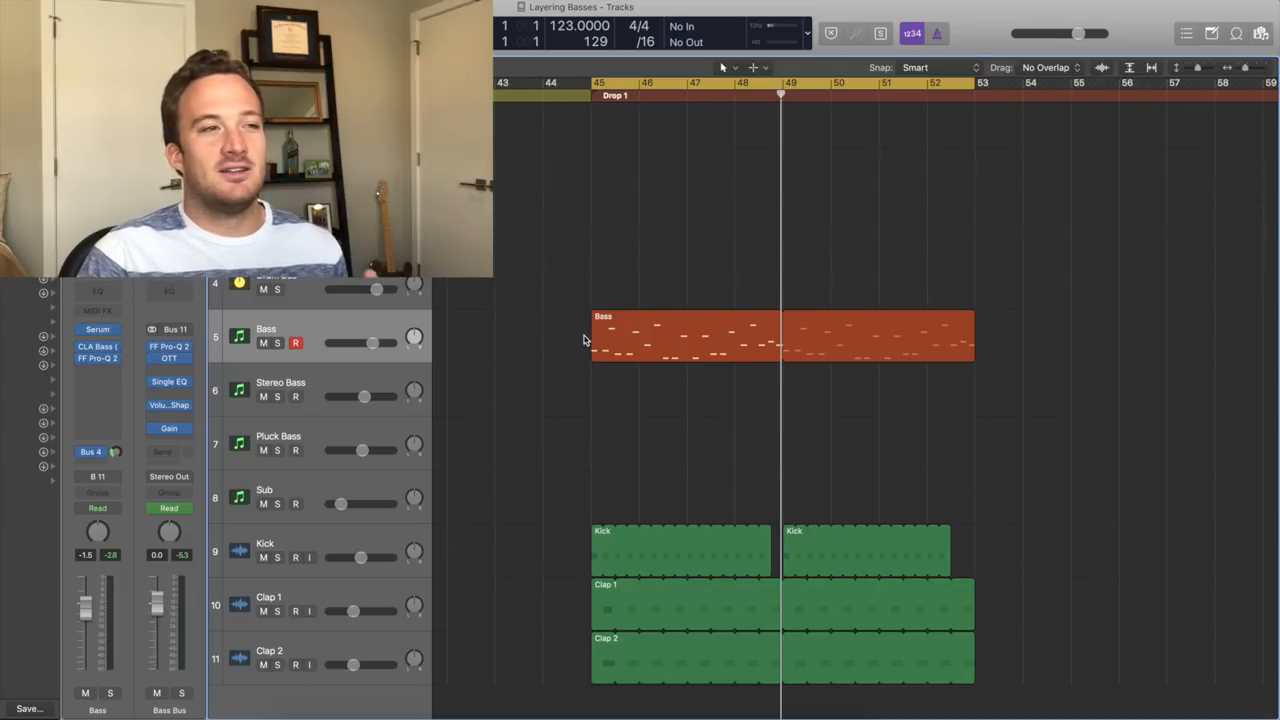
{"action": "mouse_move", "coordinate": [283, 348]}
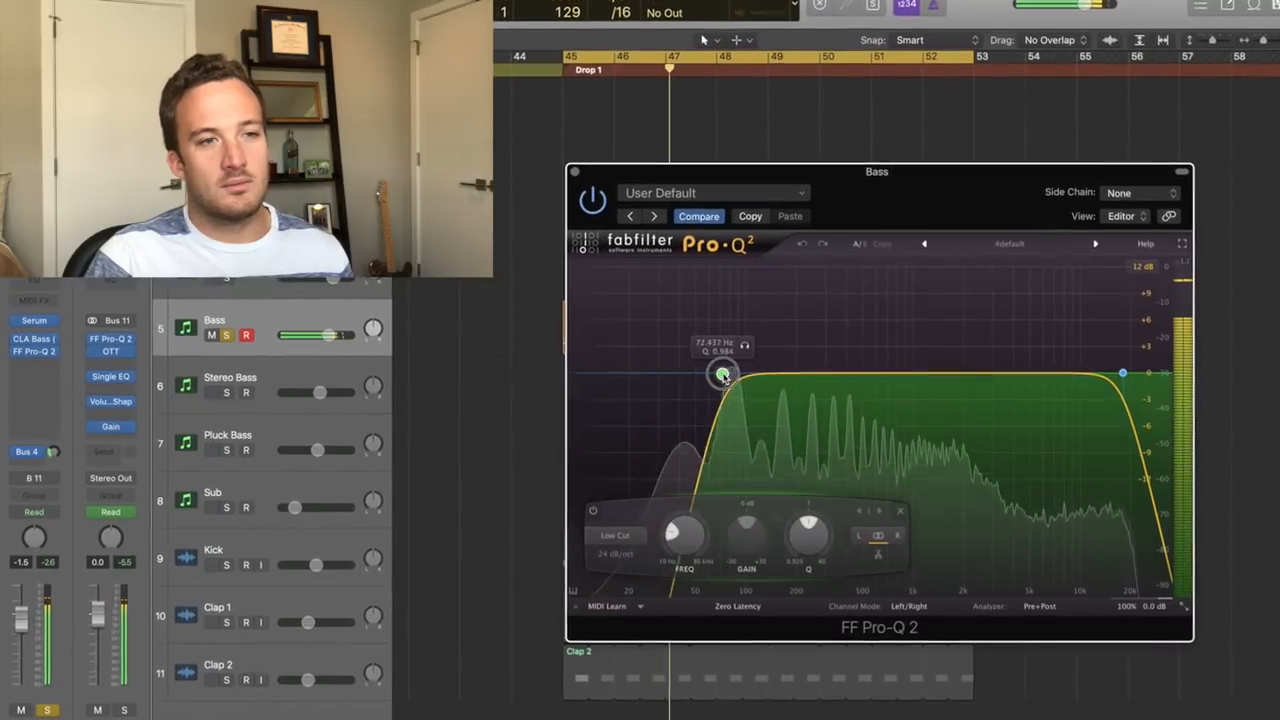
Step: Set the Bass track's Pro-Q 2 low cut to about 73 Hz
{"action": "left_click_drag", "start_coordinate": [720, 372], "coordinate": [750, 375]}
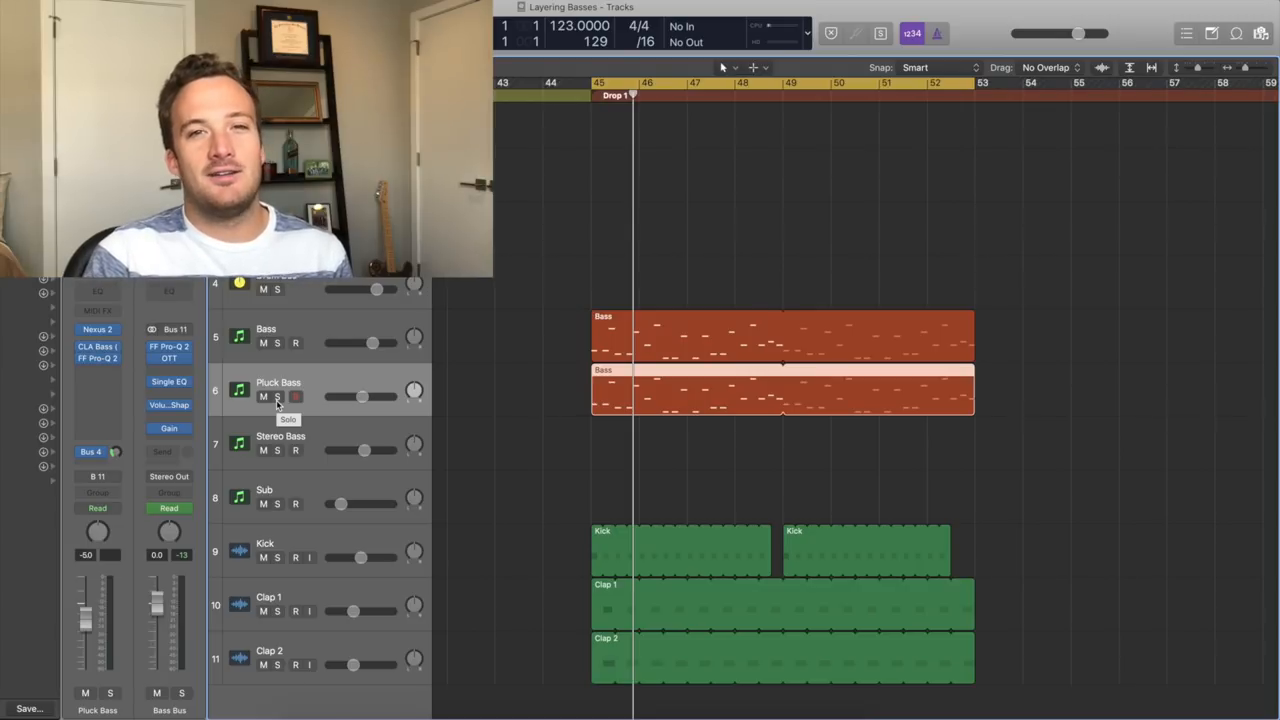
Step: Solo Pluck Bass and open its Nexus 2 instrument, dismissing the incomplete-content warning
{"action": "left_click", "coordinate": [278, 397]}
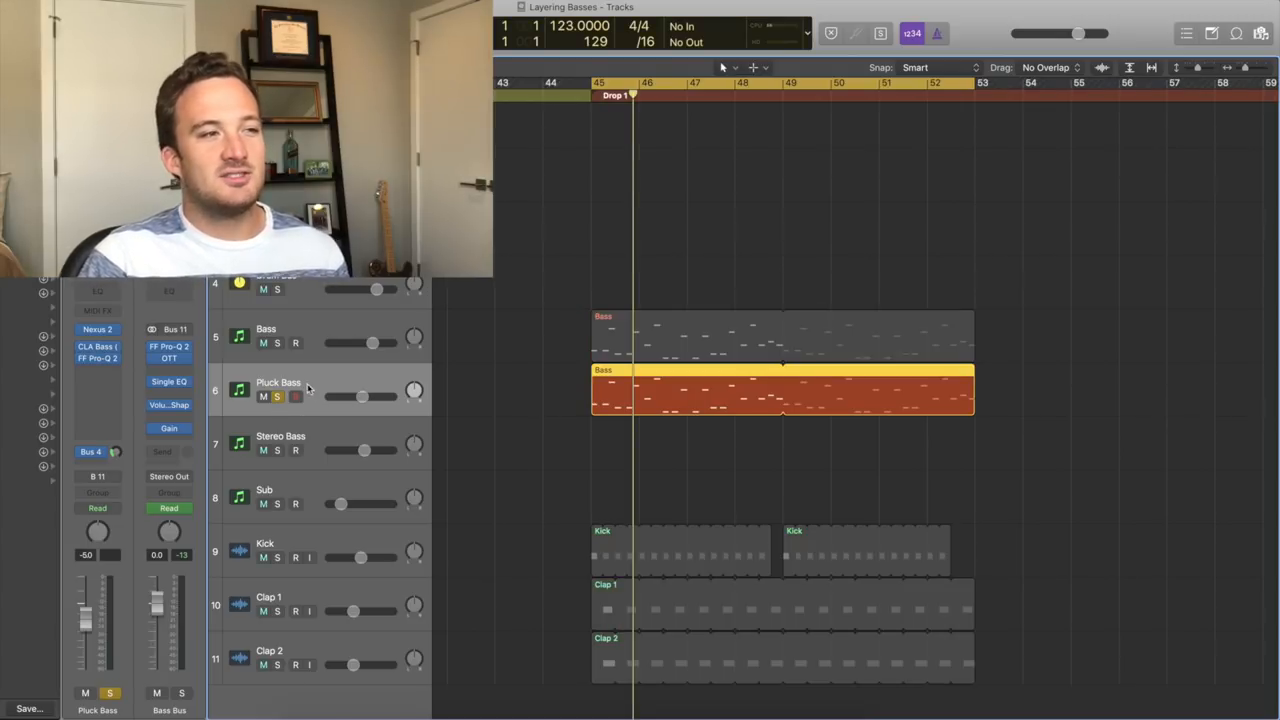
{"action": "left_click", "coordinate": [97, 329]}
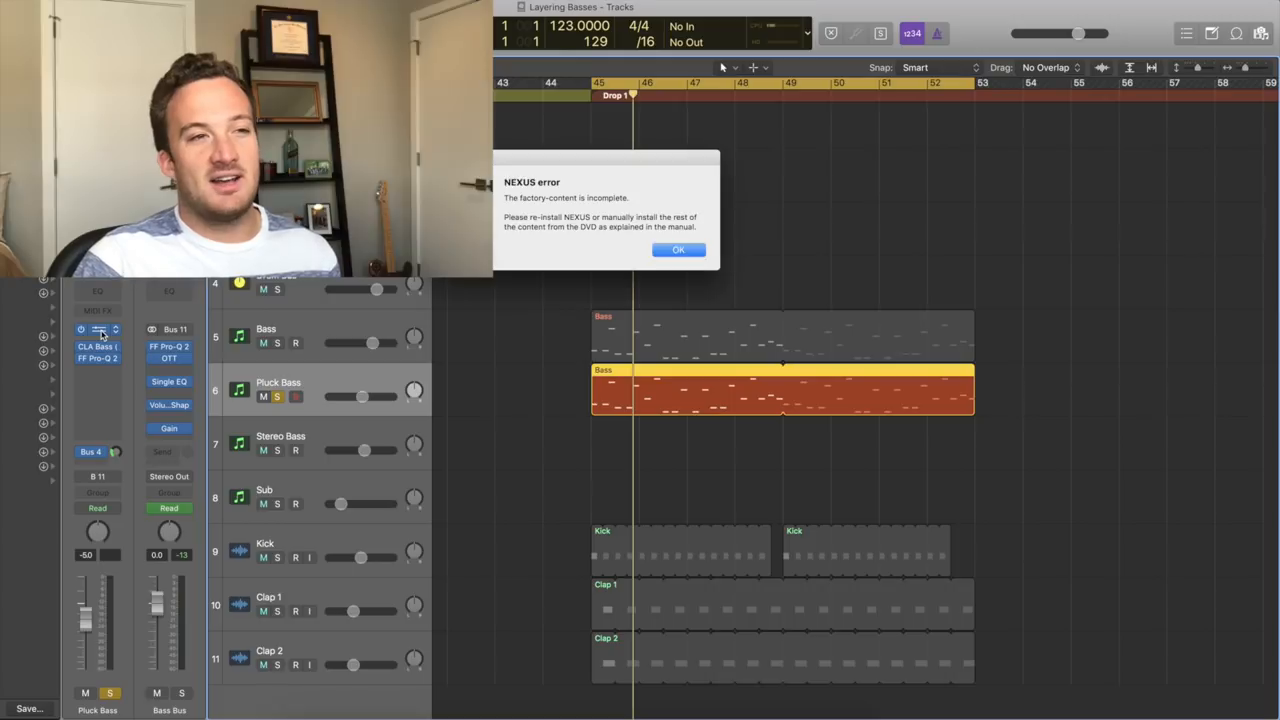
{"action": "left_click", "coordinate": [678, 249]}
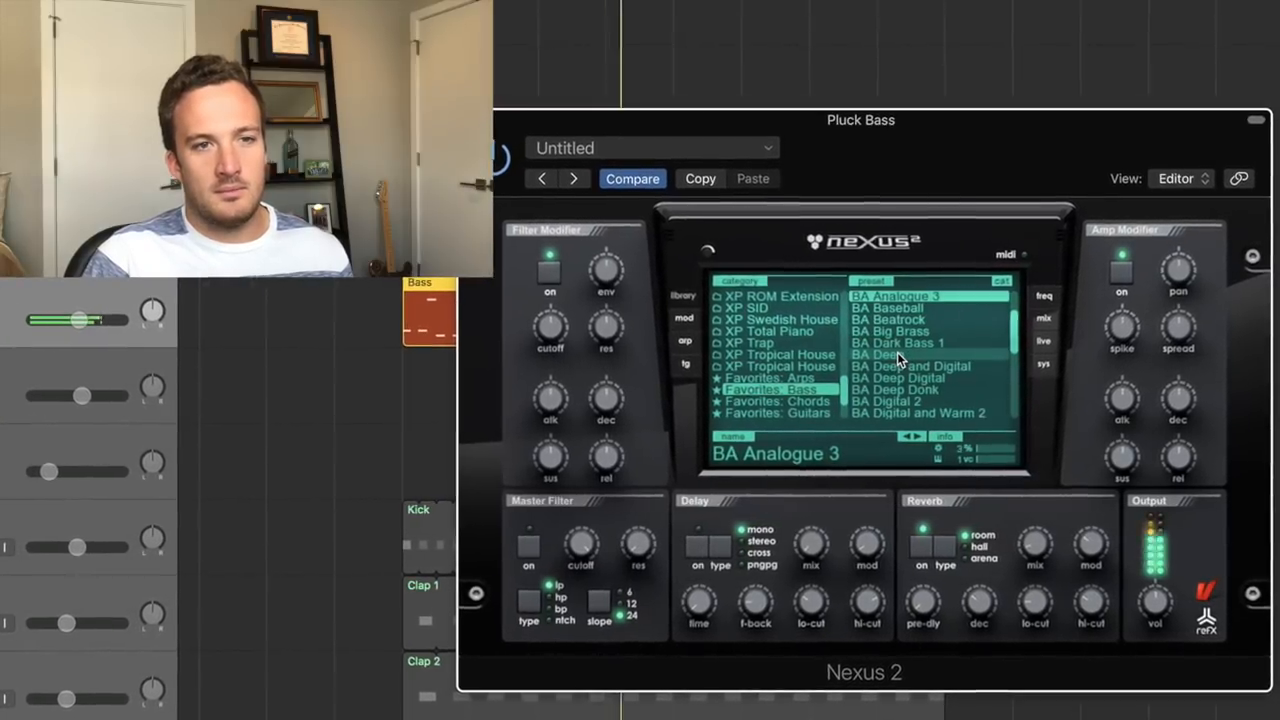
Step: Audition another bass preset from the Nexus 2 Favorites: Bass list
{"action": "left_click", "coordinate": [875, 355]}
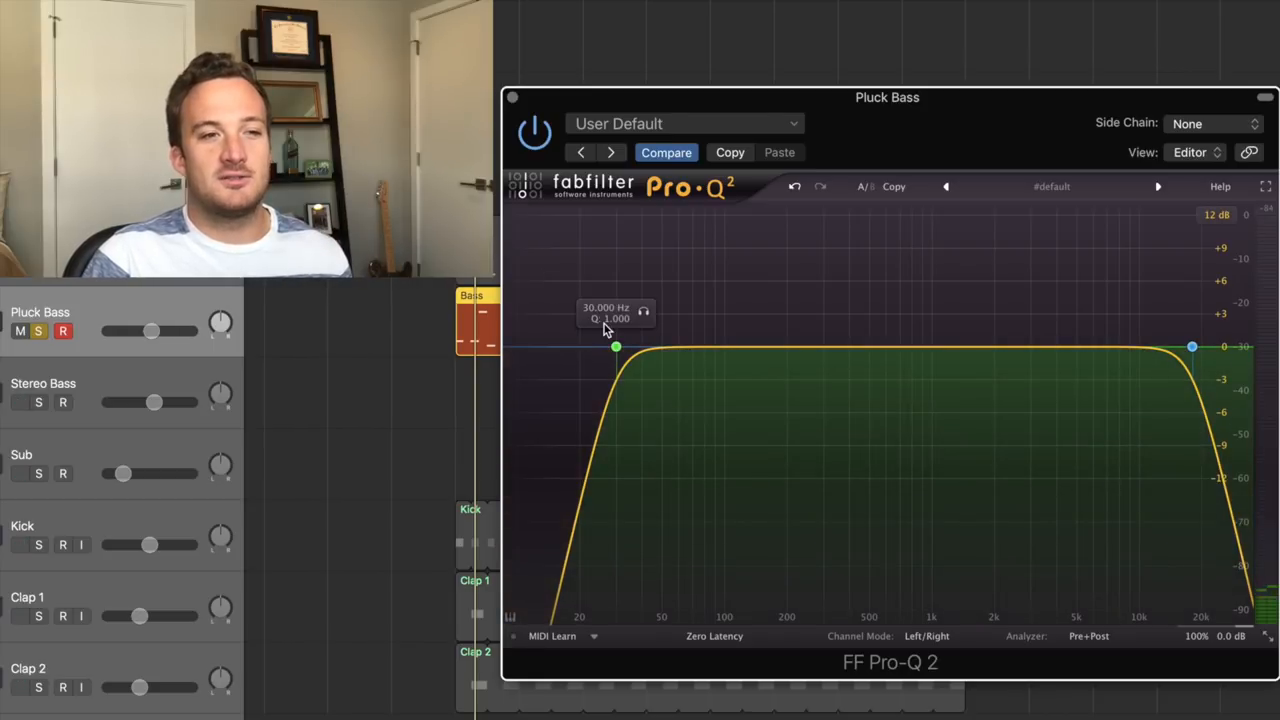
Step: Raise Pluck Bass's Pro-Q 2 low cut past 240 Hz and drop the high cut to 14.5 kHz
{"action": "left_click_drag", "start_coordinate": [615, 347], "coordinate": [805, 347]}
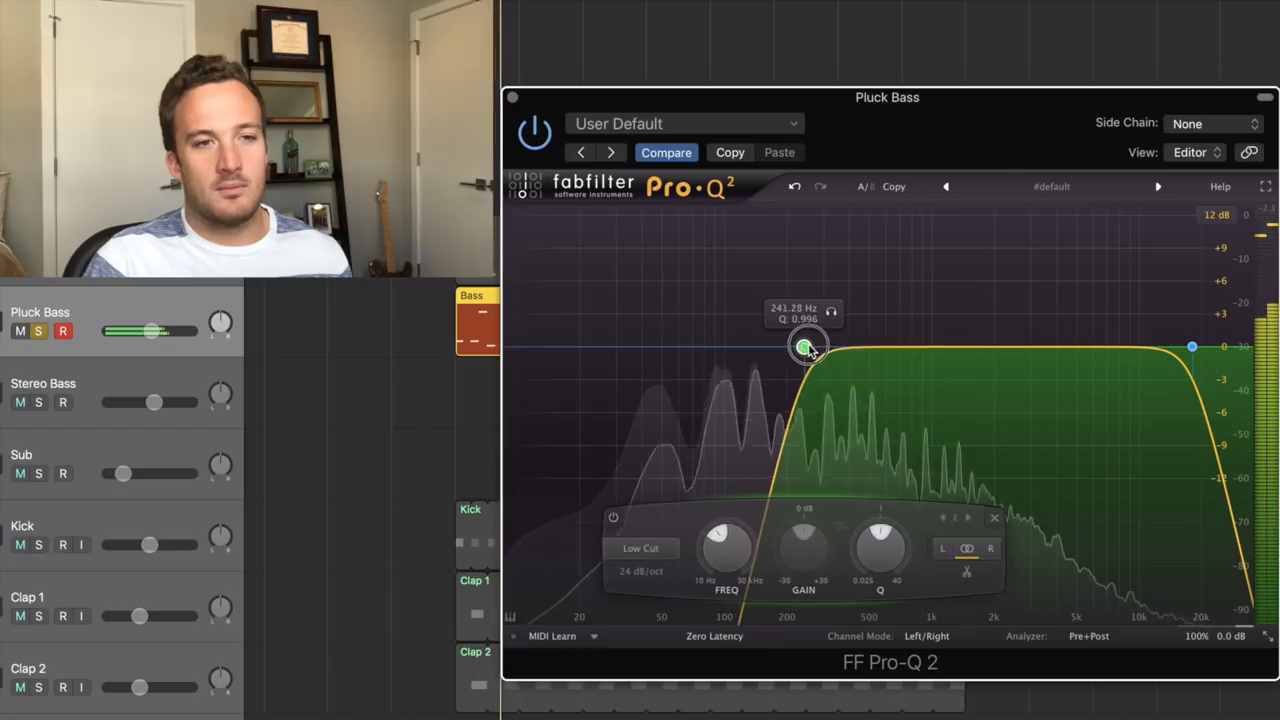
{"action": "left_click_drag", "start_coordinate": [805, 345], "coordinate": [842, 351]}
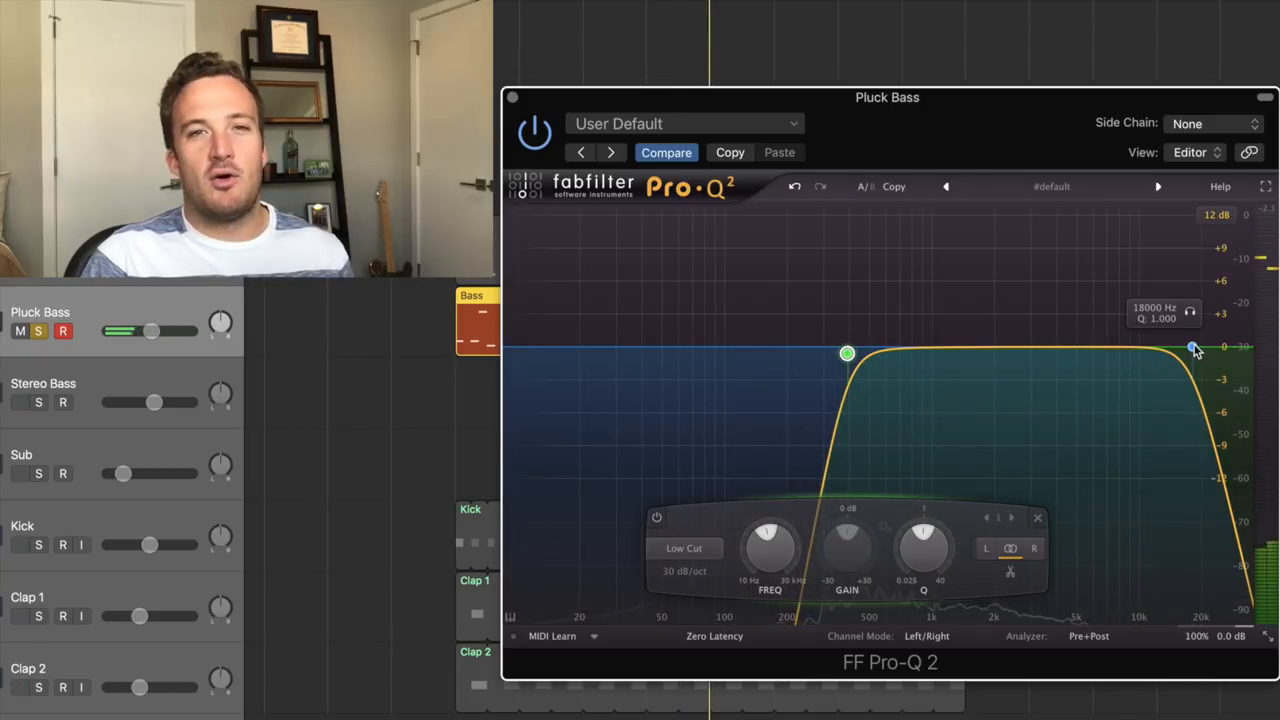
{"action": "left_click_drag", "start_coordinate": [1195, 349], "coordinate": [1170, 352]}
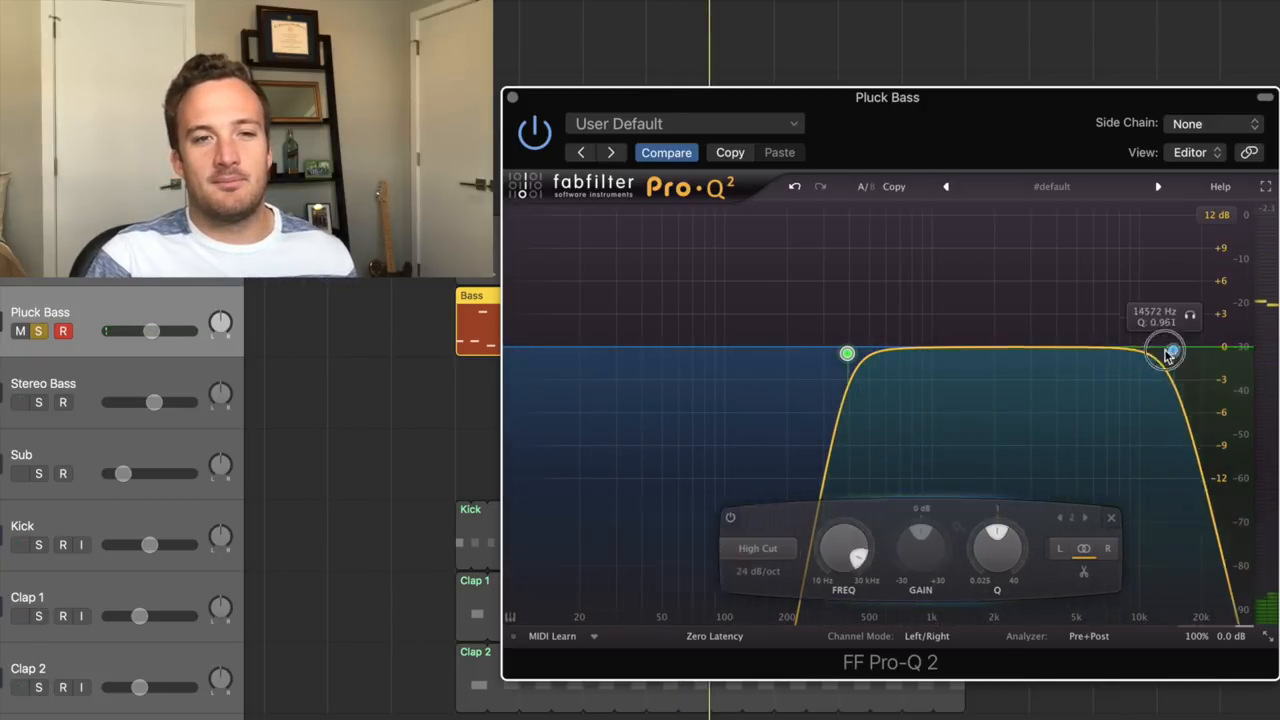
{"action": "left_click_drag", "start_coordinate": [1170, 350], "coordinate": [1080, 385]}
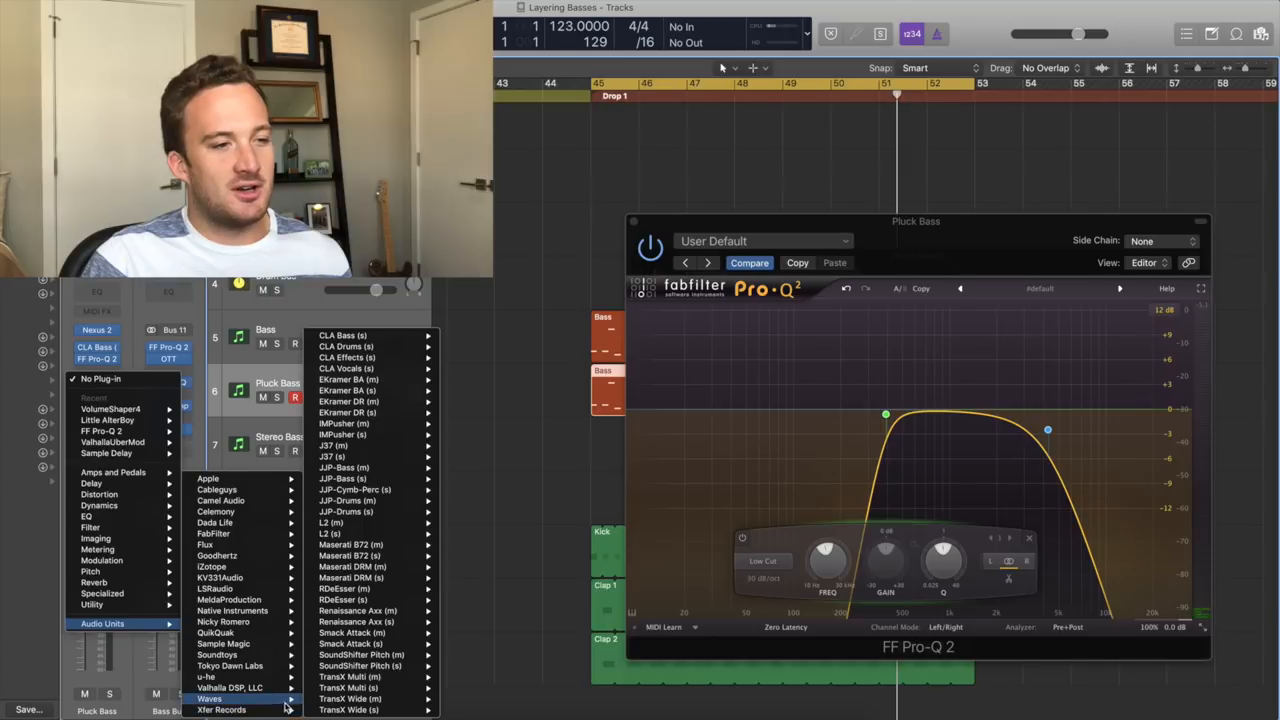
{"action": "mouse_move", "coordinate": [370, 709]}
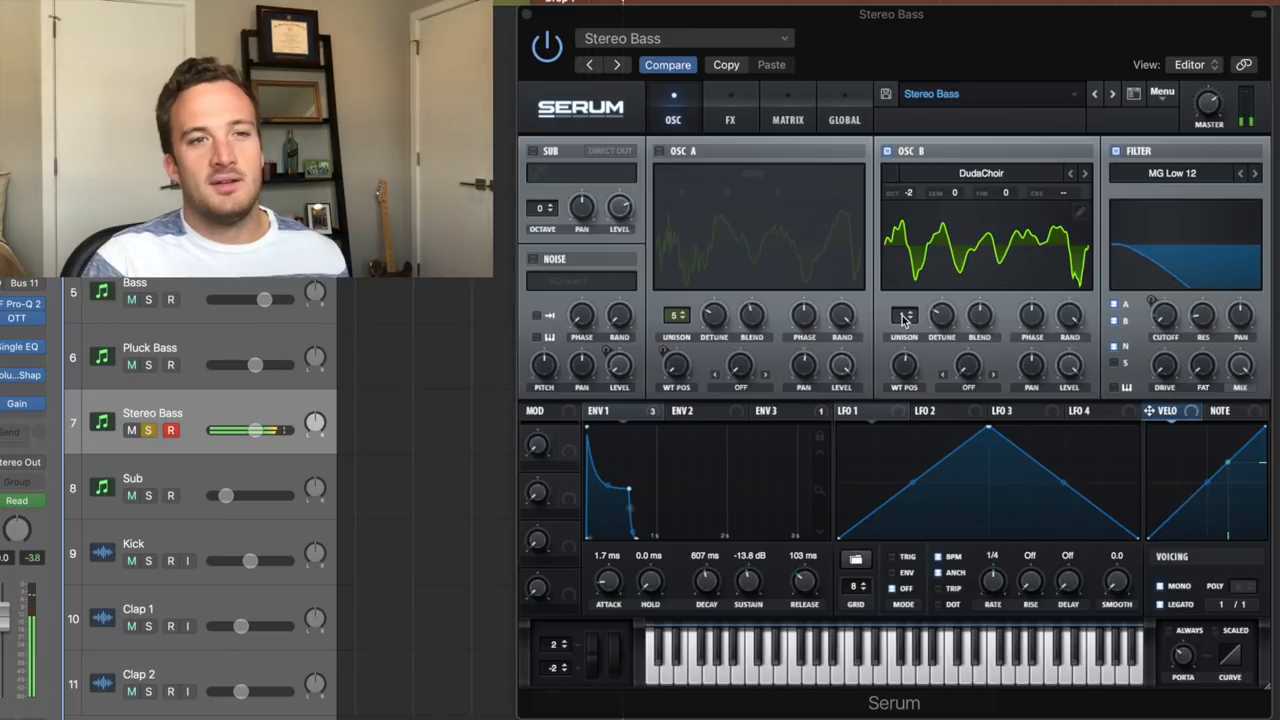
{"action": "mouse_move", "coordinate": [903, 315]}
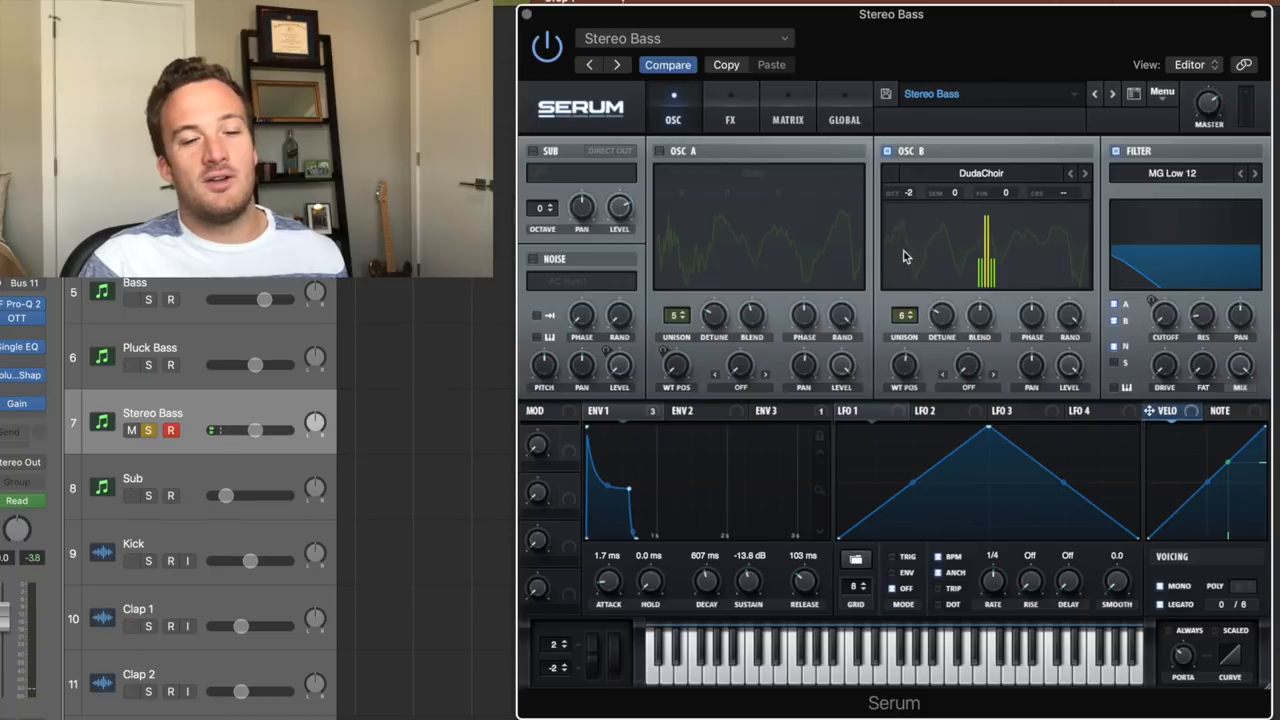
Step: Set Serum's OSC B unison to 6 voices on the Stereo Bass patch
{"action": "left_click_drag", "start_coordinate": [978, 315], "coordinate": [945, 310]}
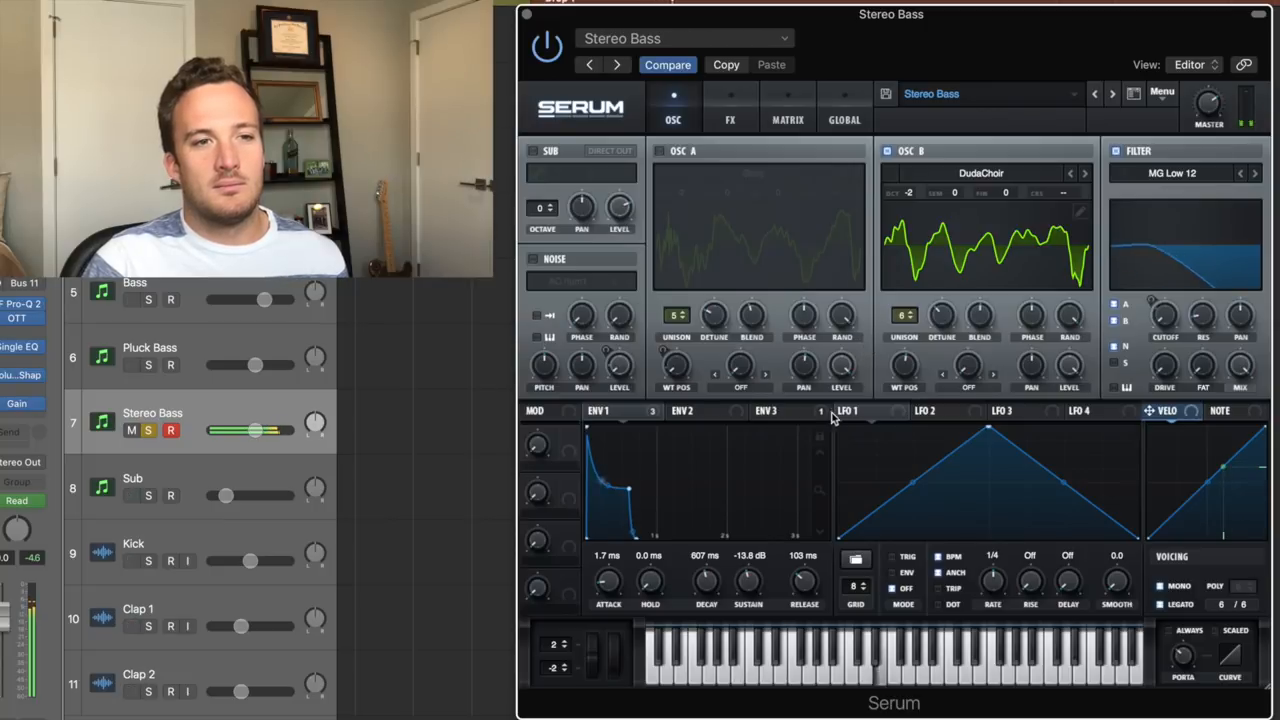
{"action": "right_click", "coordinate": [778, 410]}
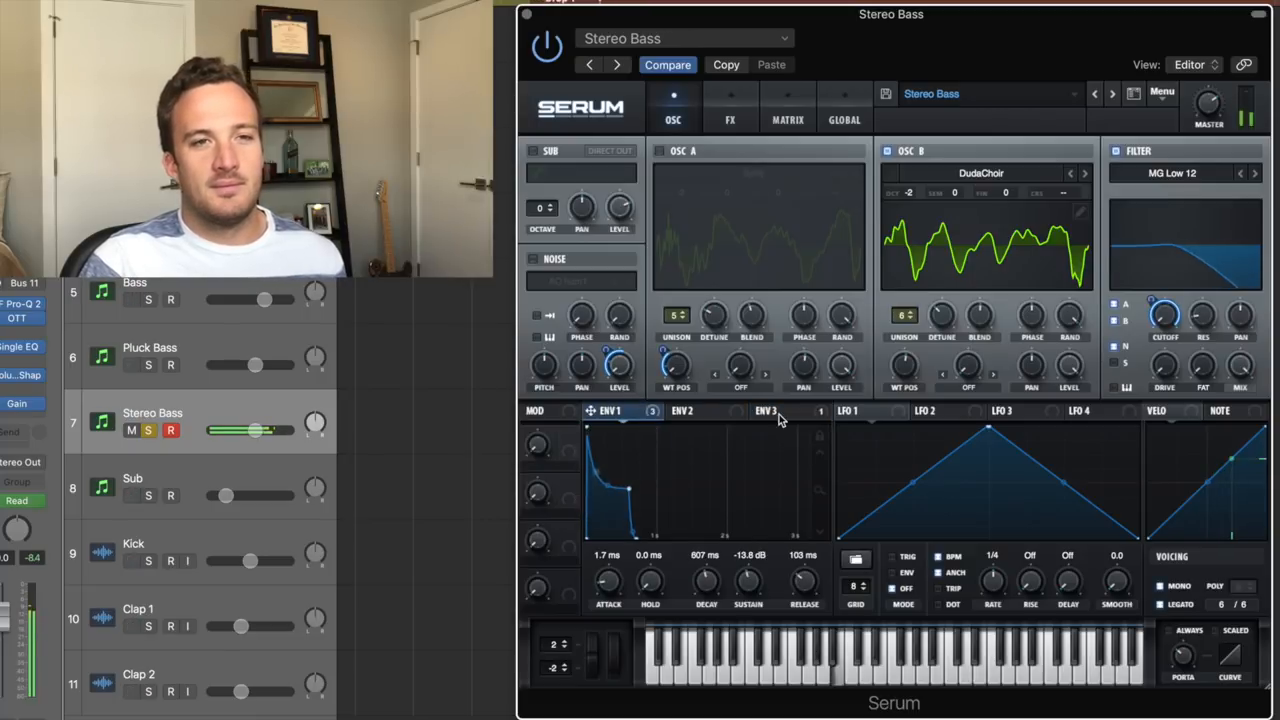
{"action": "mouse_move", "coordinate": [766, 410]}
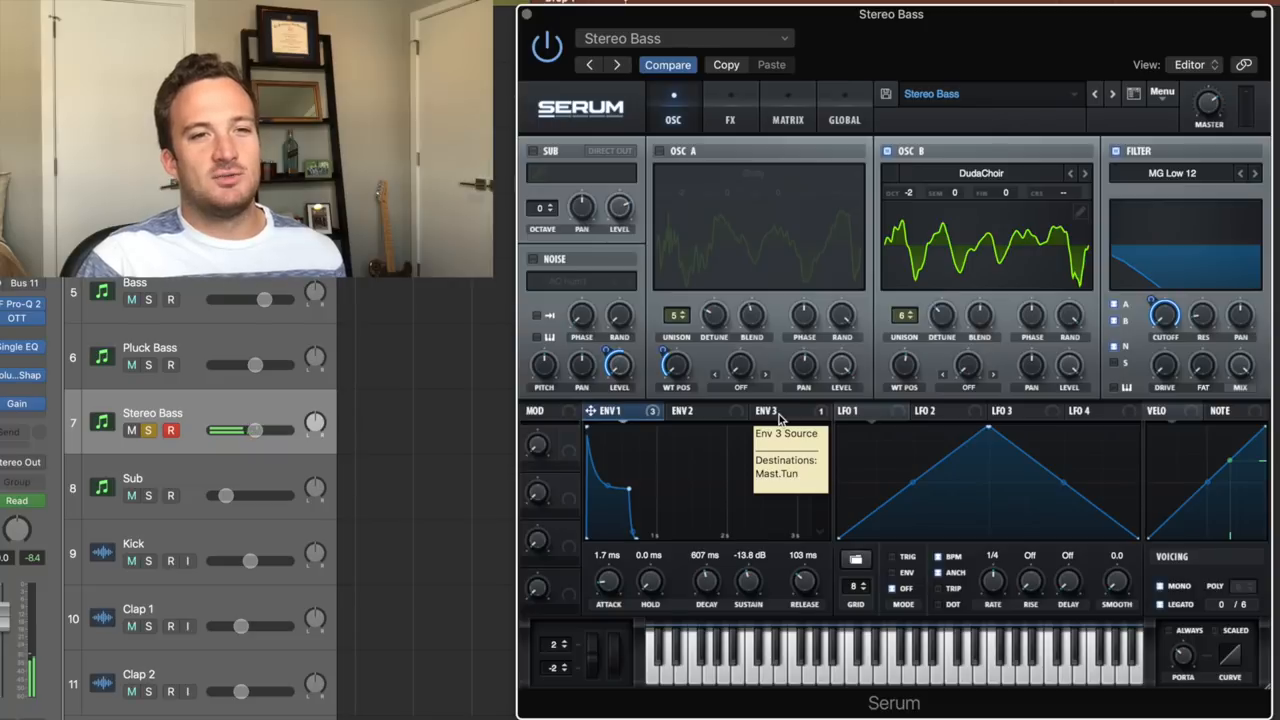
Step: View Serum's FX chain, then bring up the Stereo Bass Pro-Q 2 insert
{"action": "left_click", "coordinate": [730, 107]}
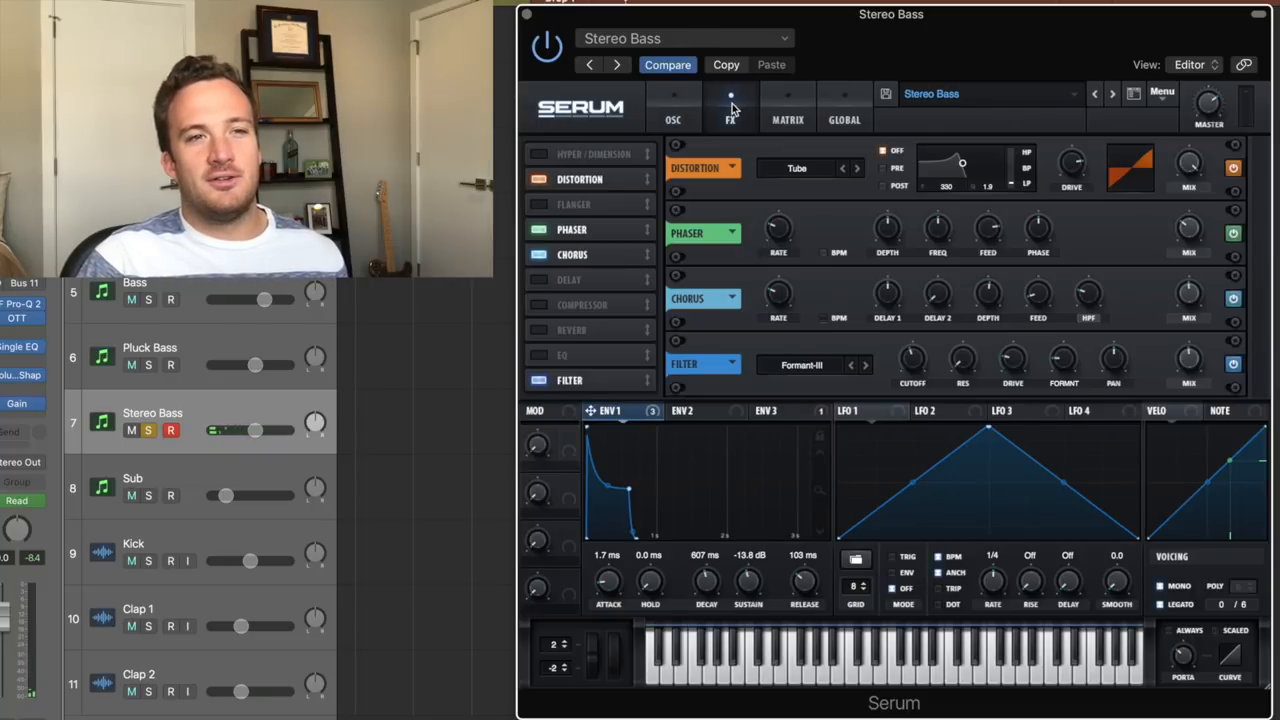
{"action": "left_click", "coordinate": [538, 155]}
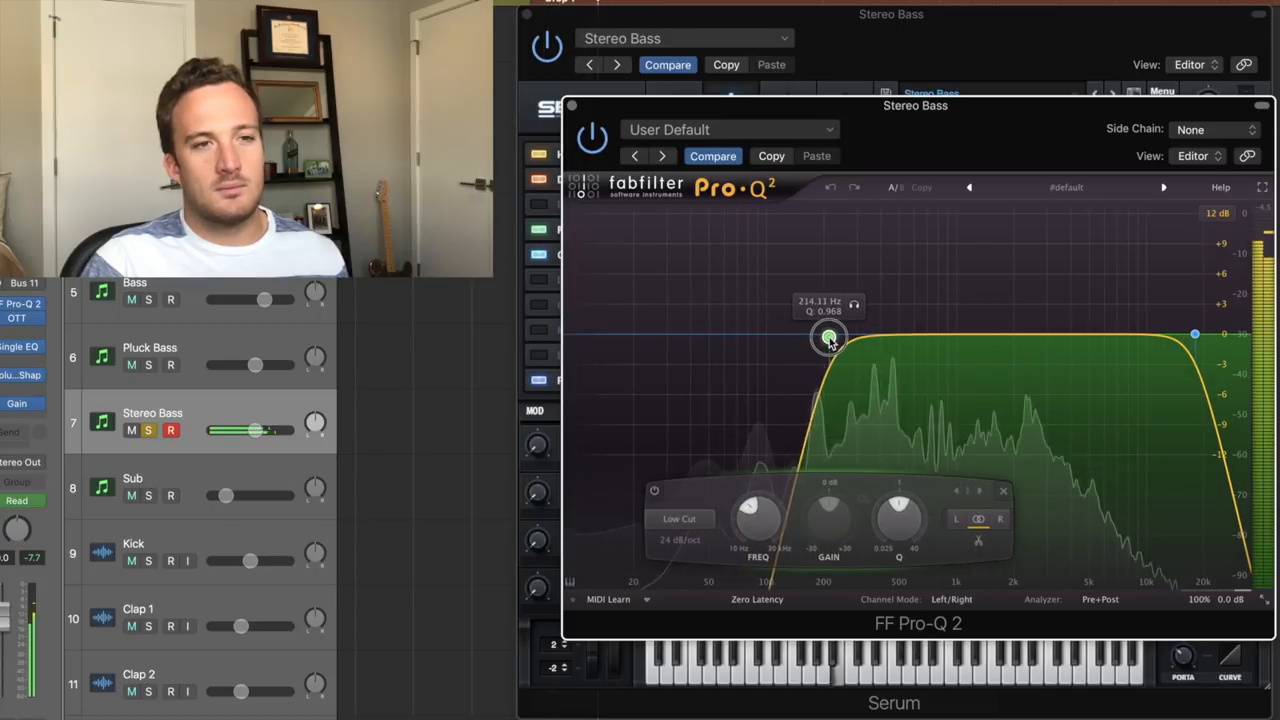
Step: Raise the Stereo Bass Pro-Q 2 low cut to about 293 Hz
{"action": "left_click_drag", "start_coordinate": [830, 337], "coordinate": [856, 340]}
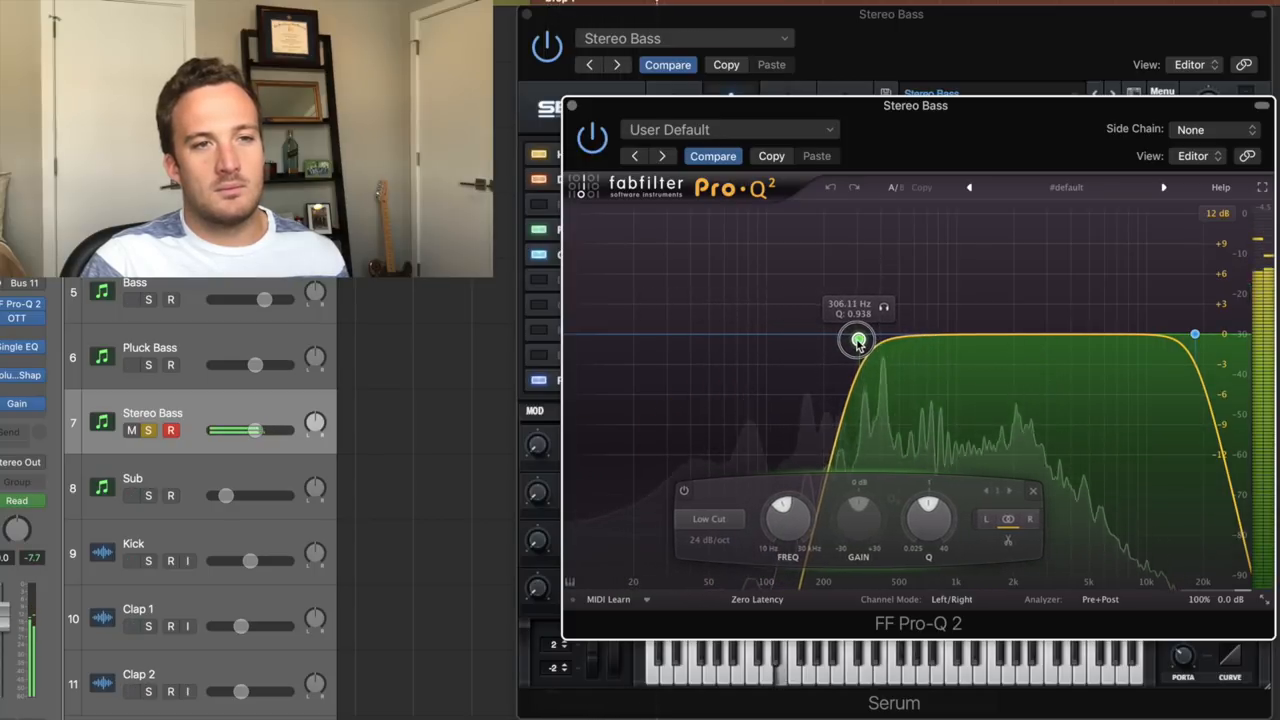
{"action": "left_click_drag", "start_coordinate": [857, 340], "coordinate": [855, 342]}
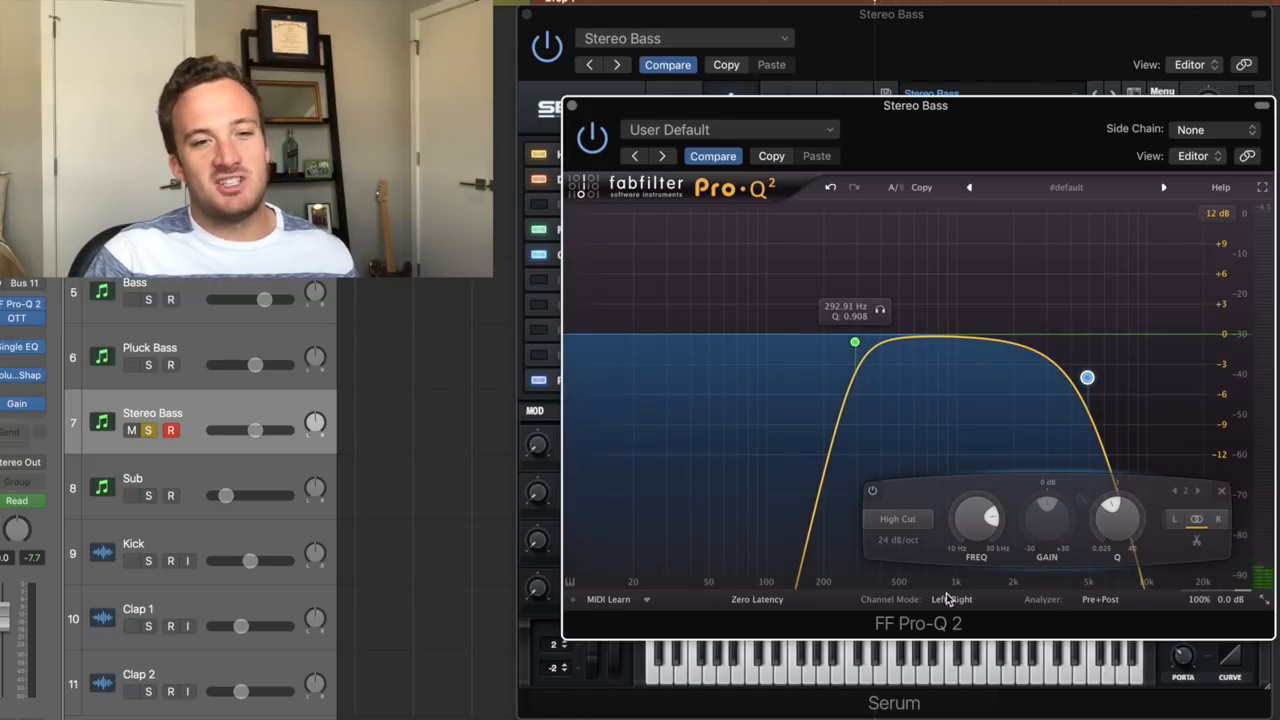
{"action": "left_click", "coordinate": [952, 599]}
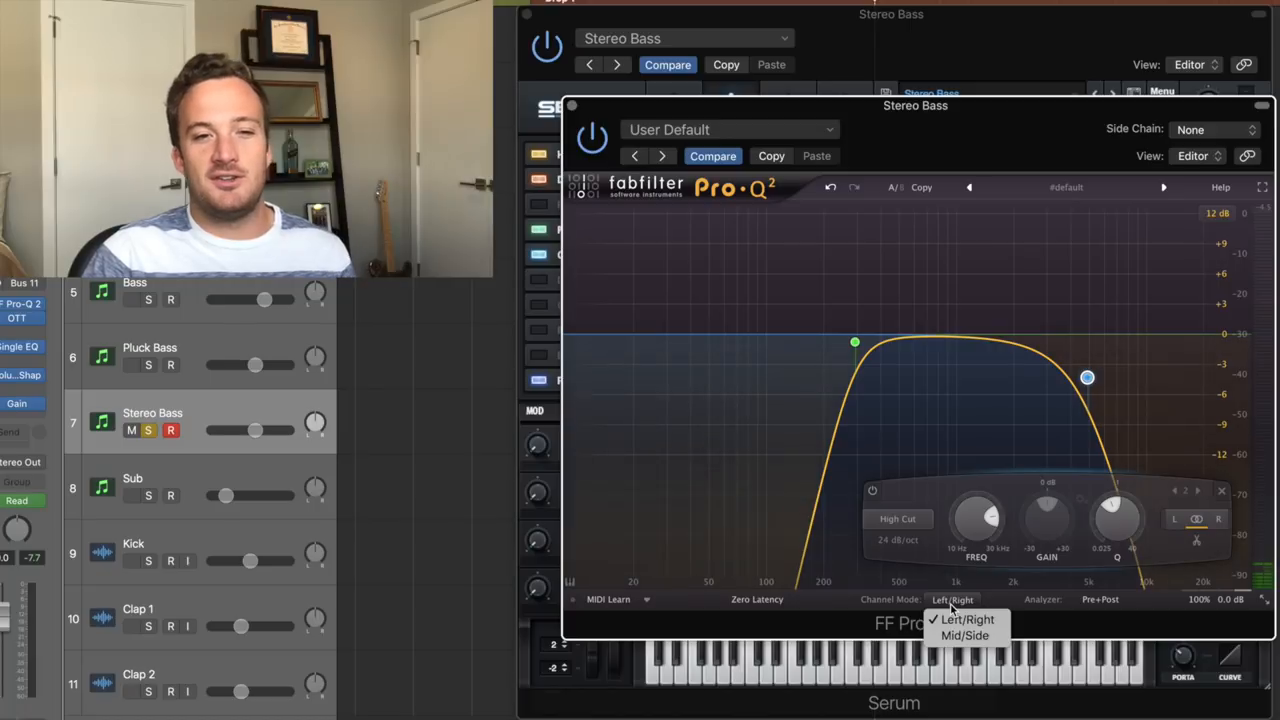
Step: Switch the Stereo Bass EQ to Mid/Side and lower a mid bell band by about 5 dB
{"action": "left_click", "coordinate": [963, 635]}
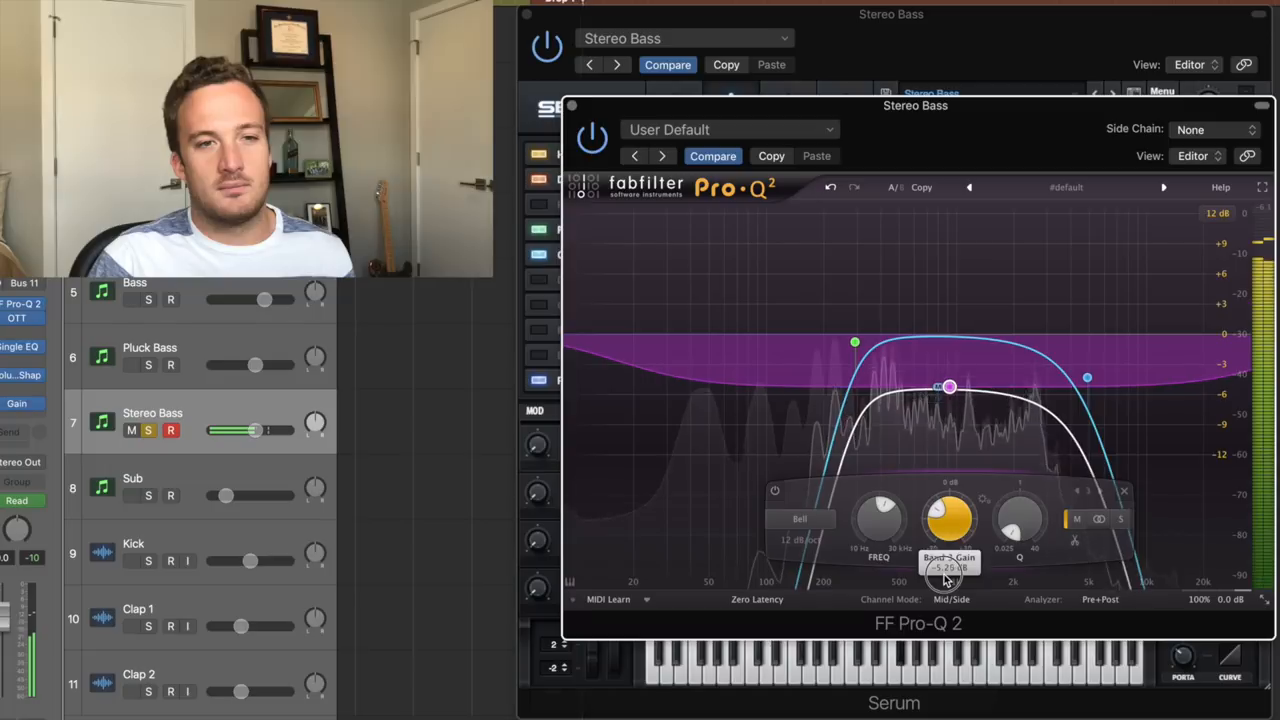
{"action": "left_click_drag", "start_coordinate": [948, 388], "coordinate": [948, 404]}
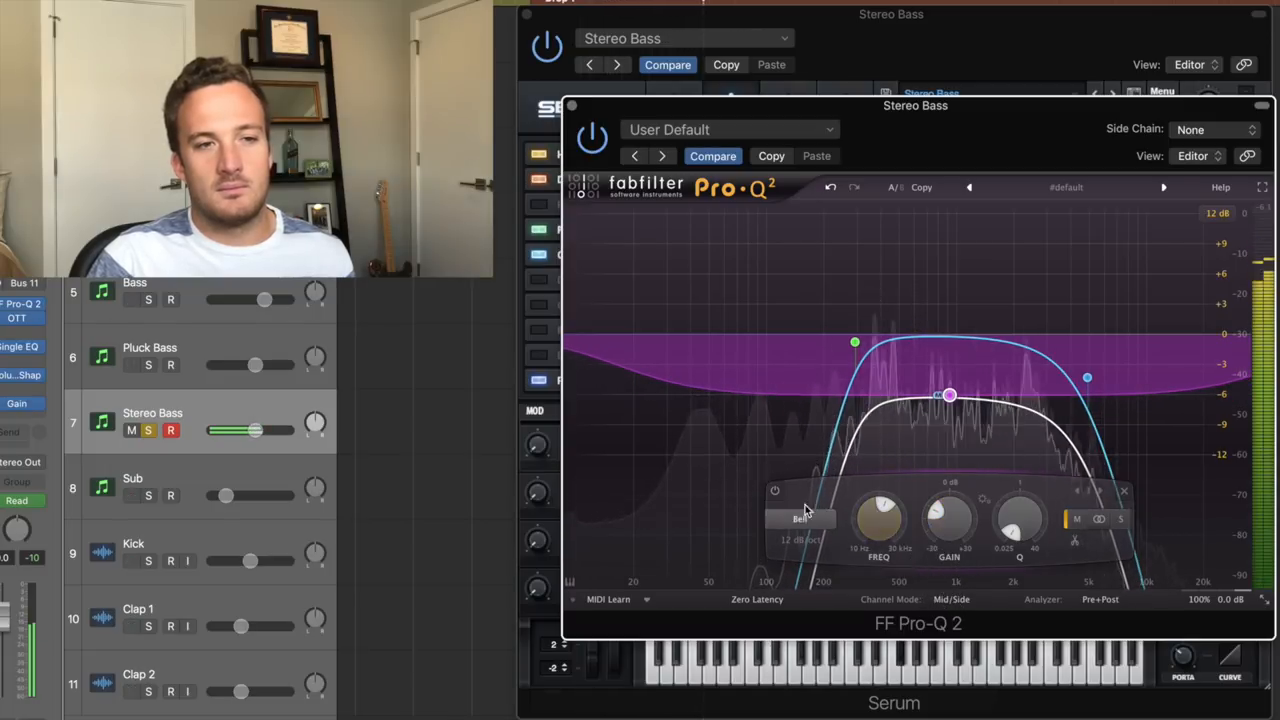
{"action": "left_click", "coordinate": [775, 490]}
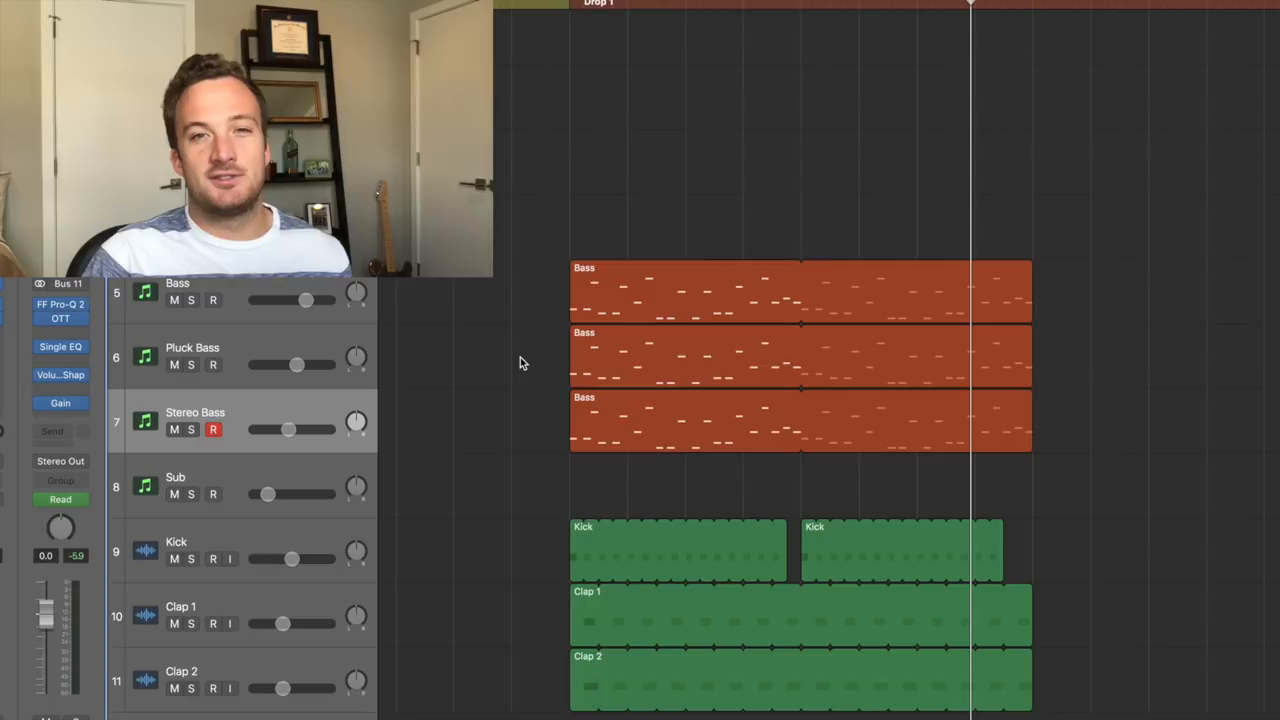
{"action": "mouse_move", "coordinate": [605, 335]}
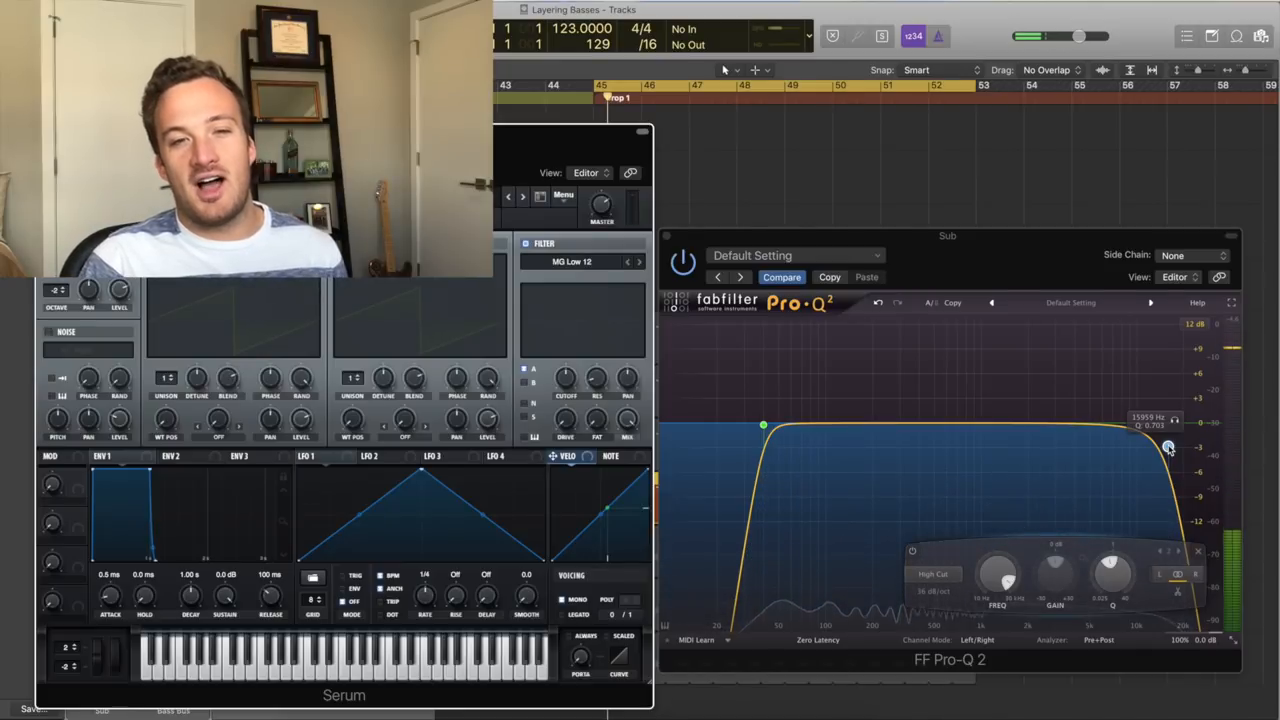
Step: Lower the Sub track's Pro-Q 2 high cut to about 3586 Hz
{"action": "left_click_drag", "start_coordinate": [1168, 447], "coordinate": [1045, 435]}
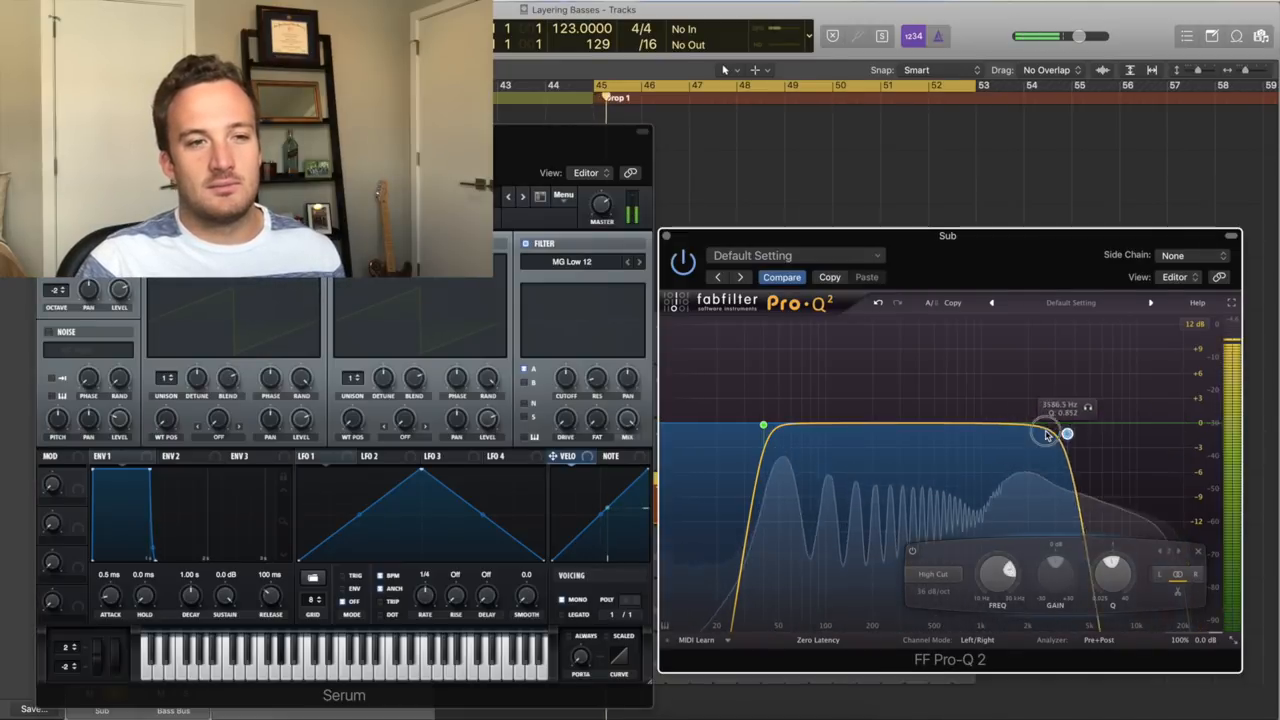
{"action": "left_click_drag", "start_coordinate": [1045, 435], "coordinate": [825, 428]}
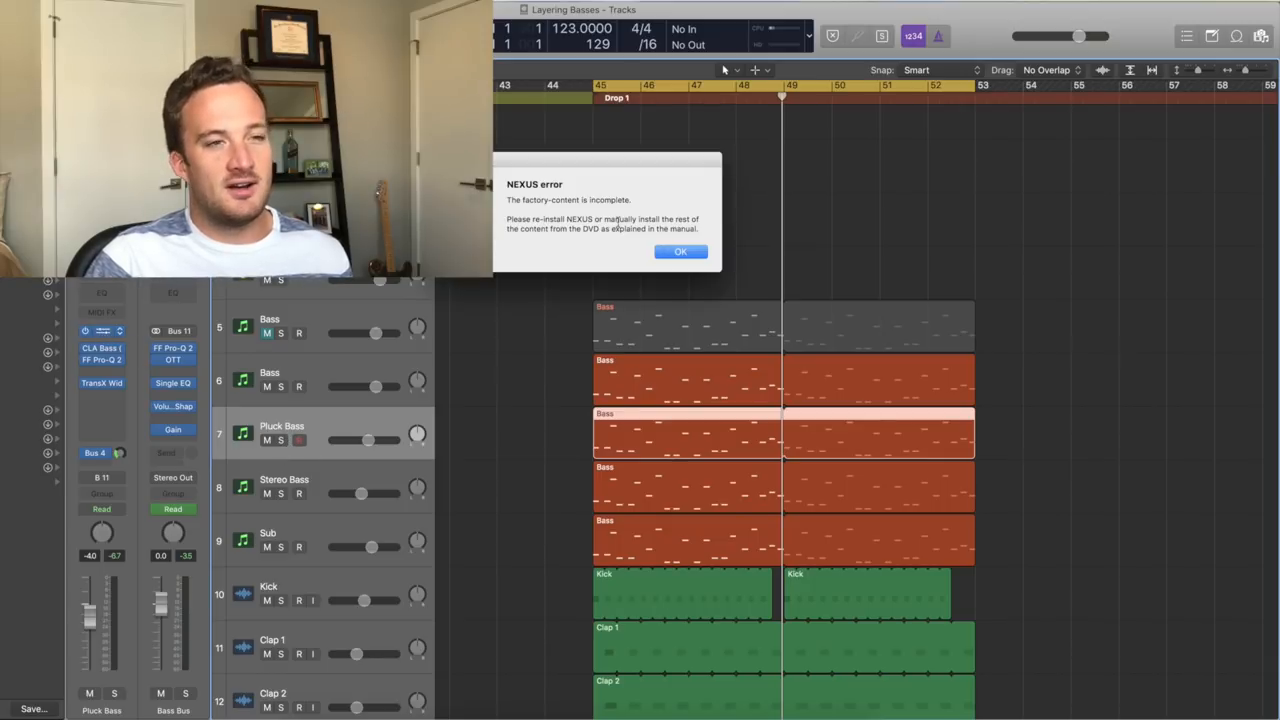
Step: Dismiss the NEXUS error and step through bass presets to BA FM Bass 1
{"action": "left_click", "coordinate": [680, 251]}
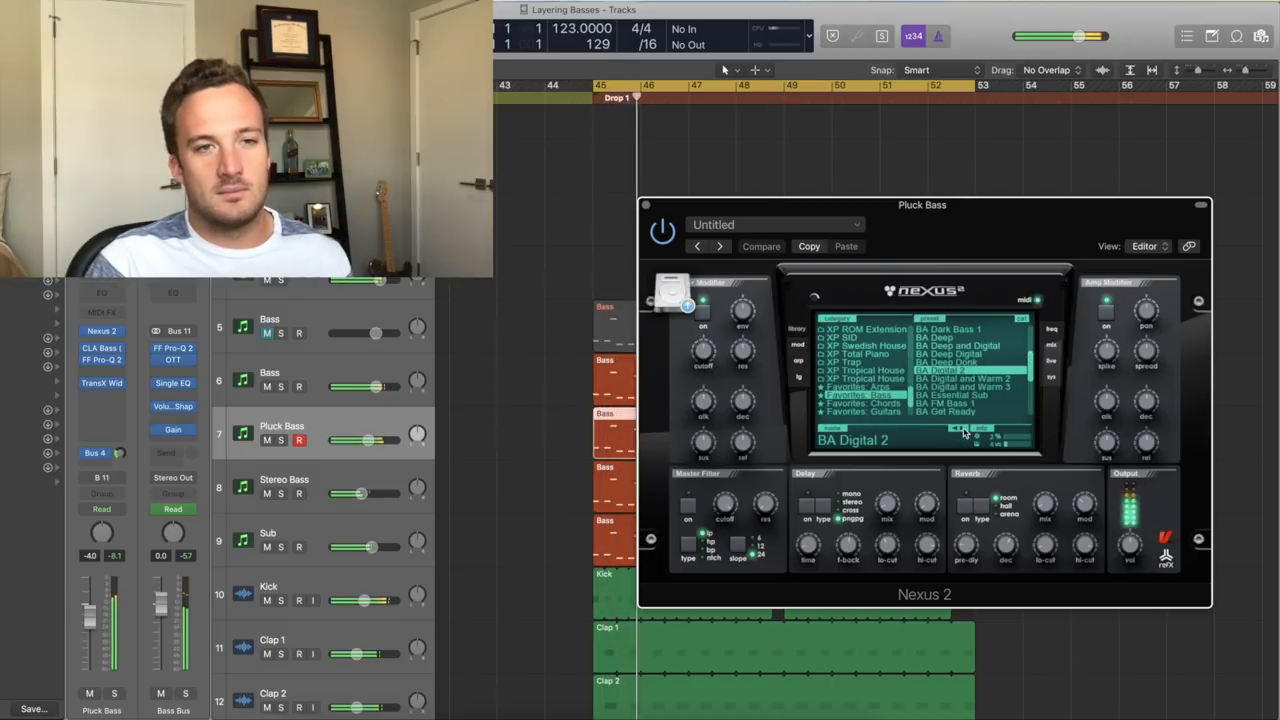
{"action": "left_click", "coordinate": [965, 378]}
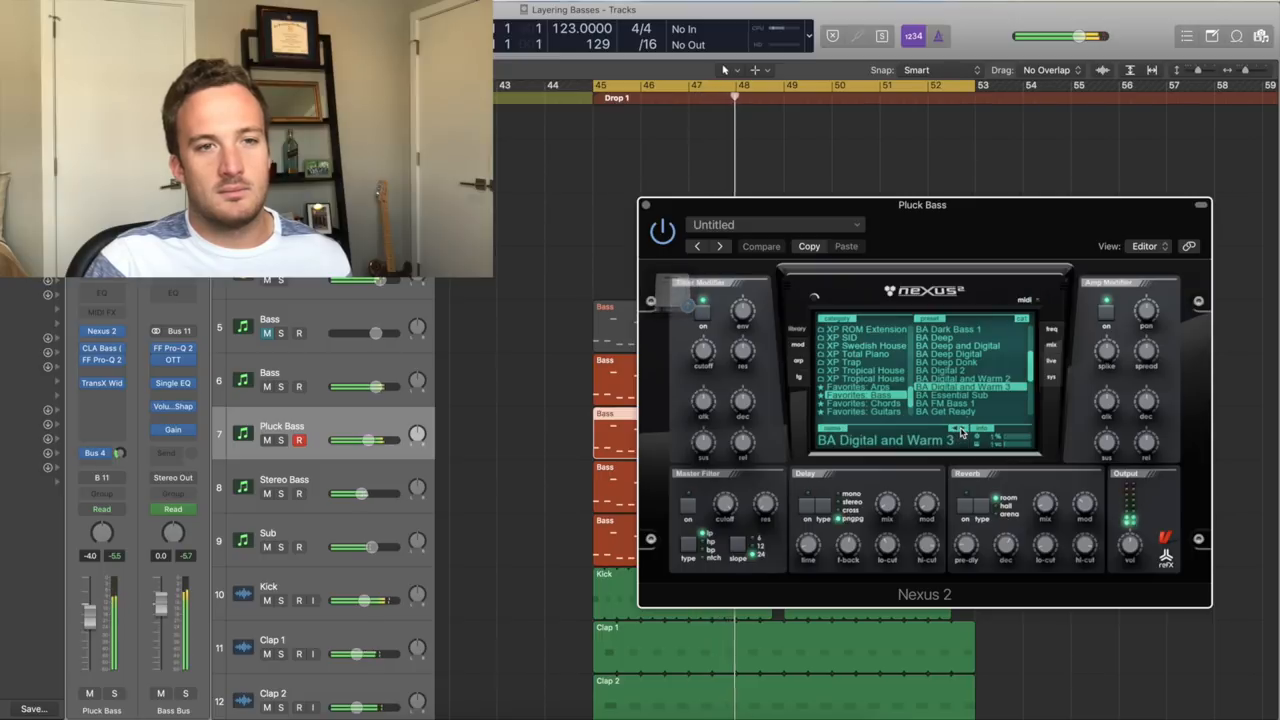
{"action": "left_click", "coordinate": [945, 394]}
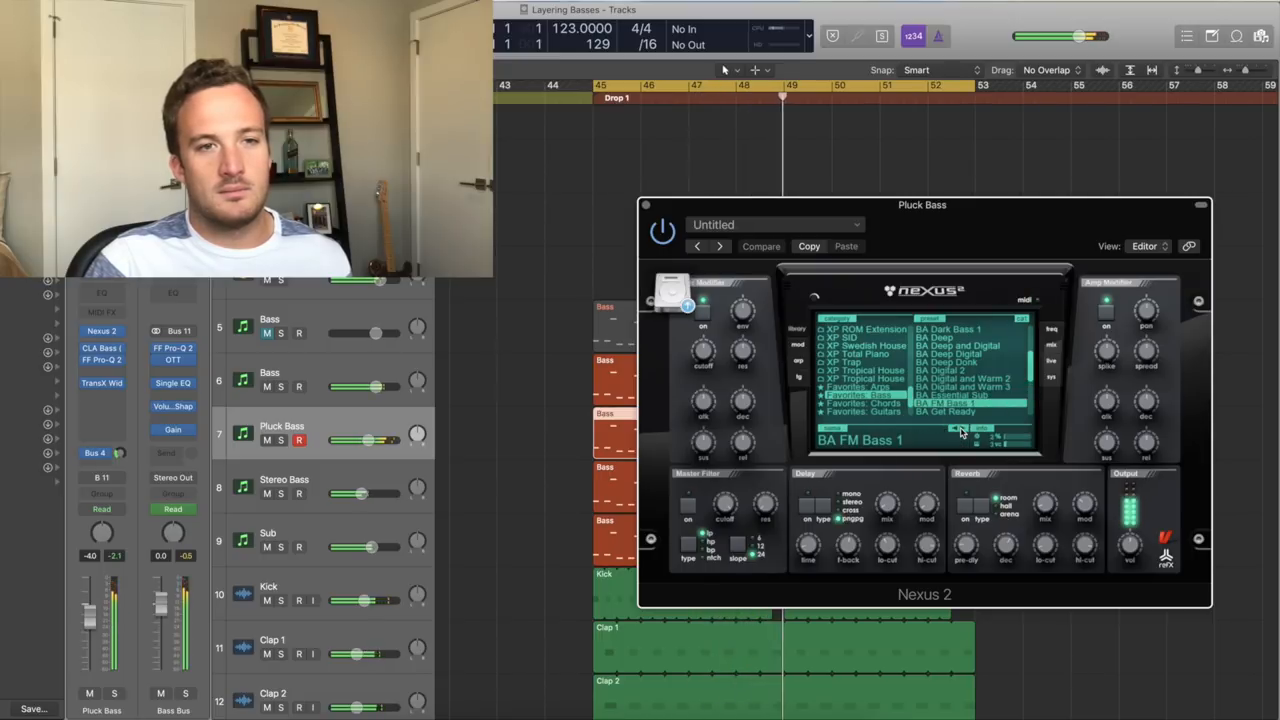